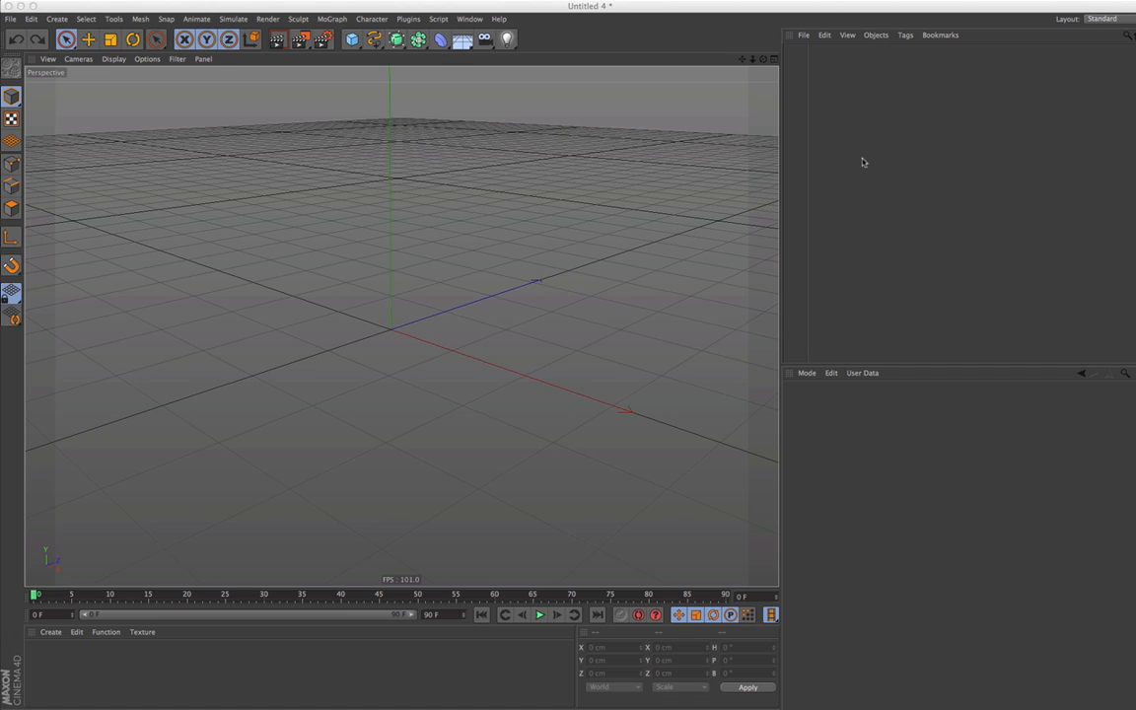
pyautogui.moveTo(299, 67)
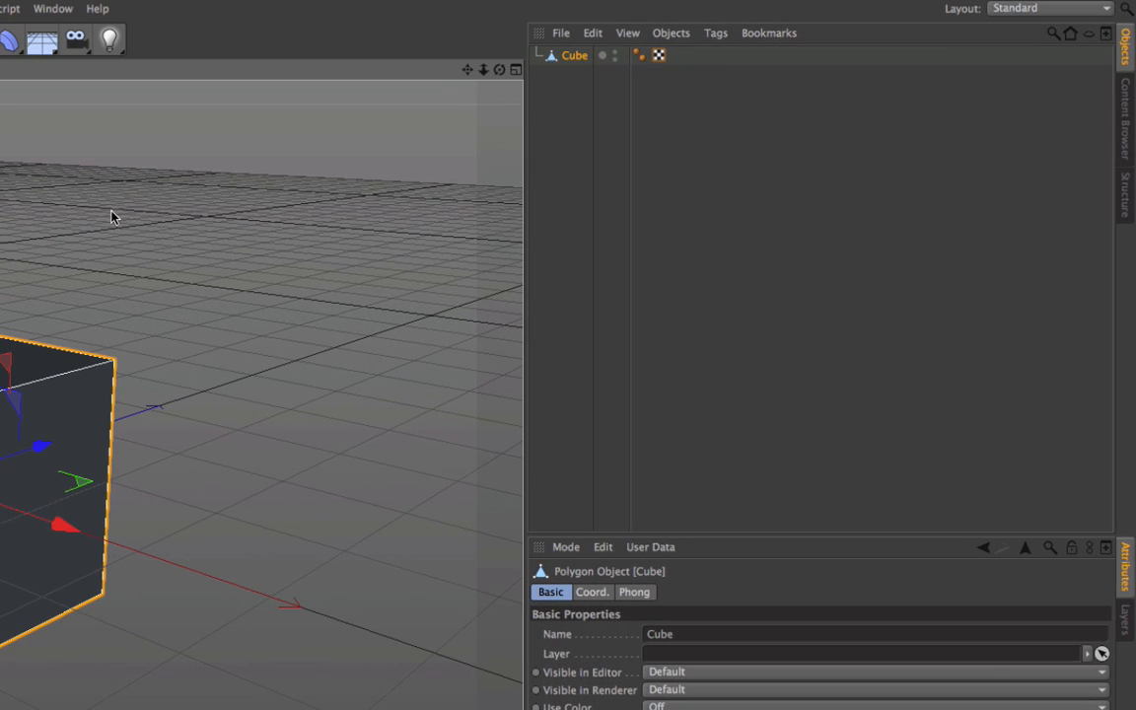
# Open the Layout dropdown listing the available interface layouts
pyautogui.click(1049, 8)
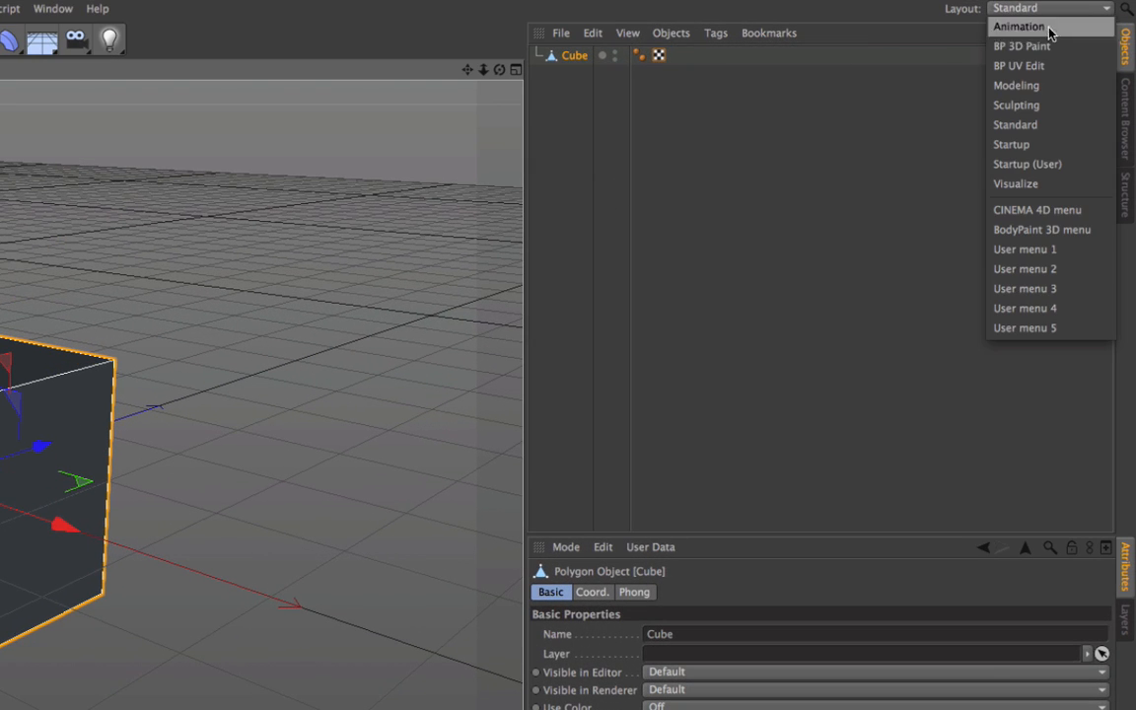
# Switch to the Sculpting layout and subdivide the cube up to level 4 (1536 polygons)
pyautogui.click(1015, 104)
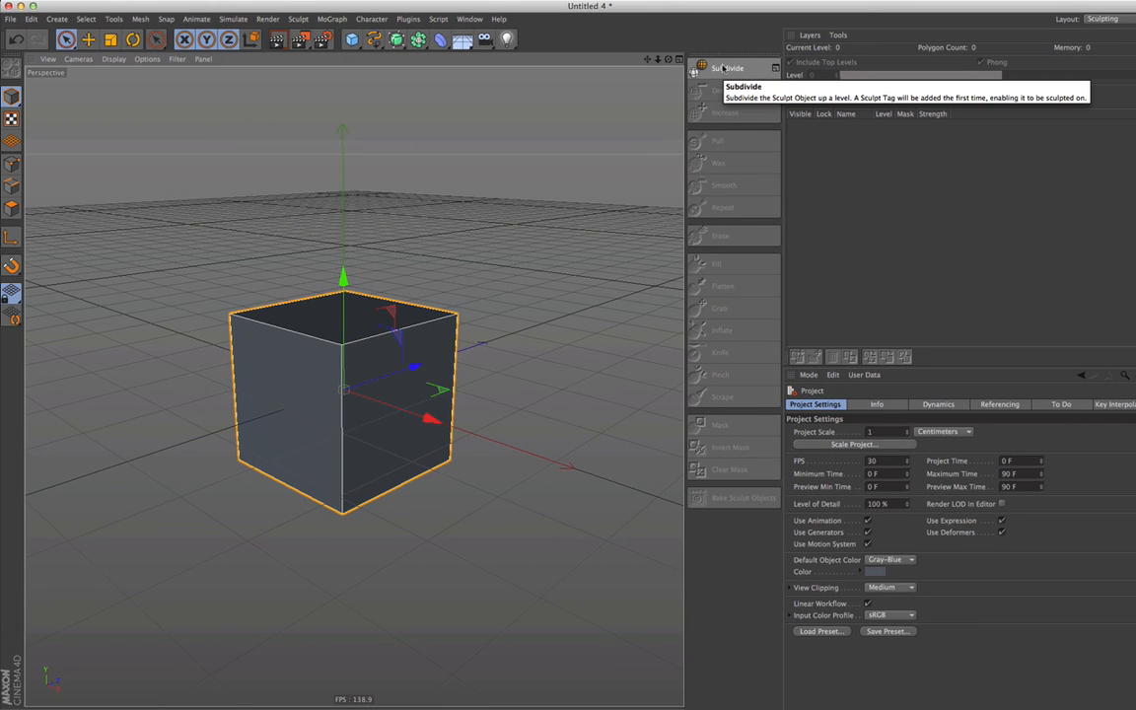
pyautogui.click(729, 68)
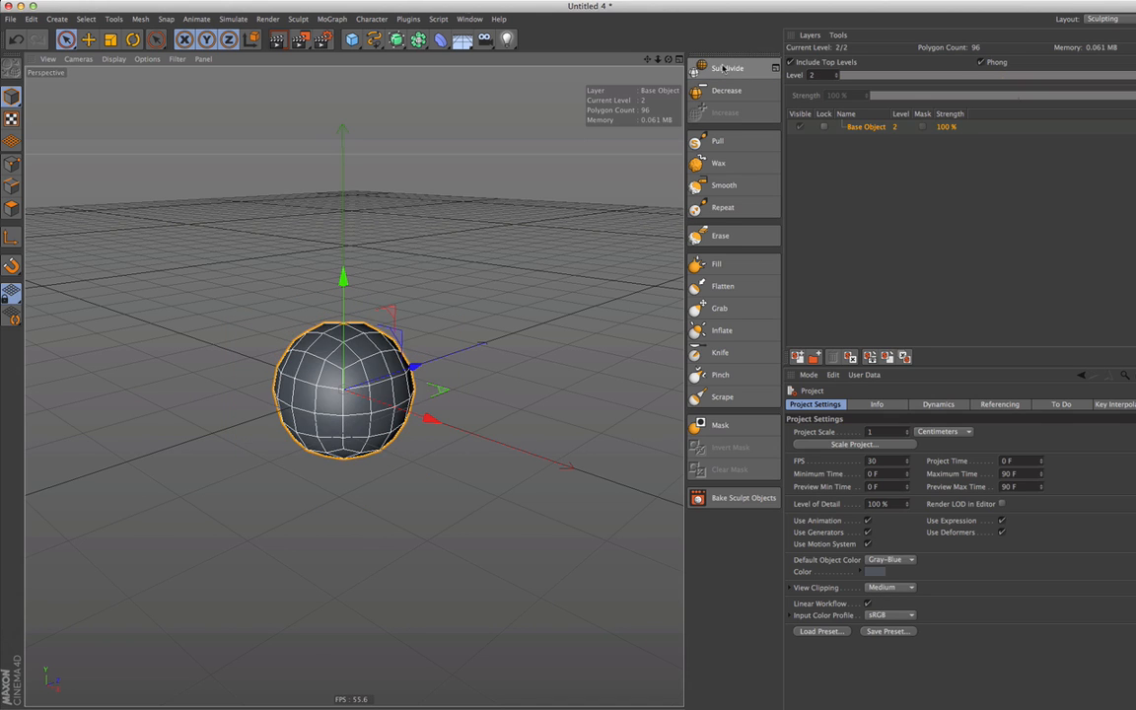
pyautogui.click(728, 68)
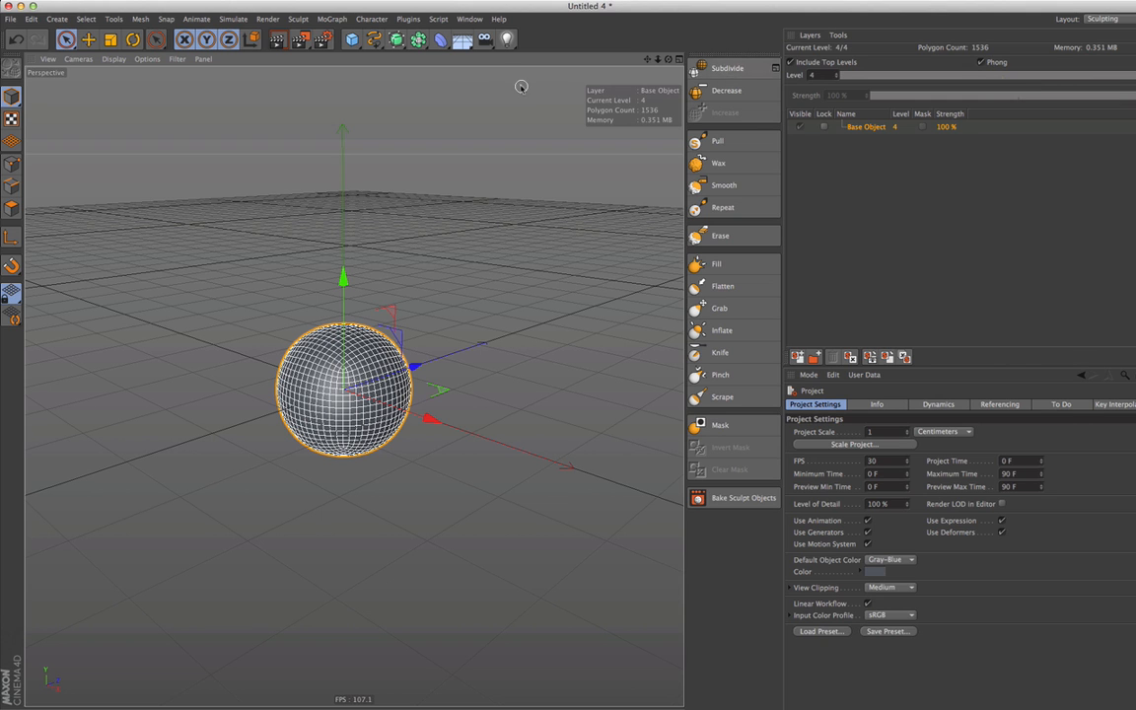
pyautogui.click(147, 59)
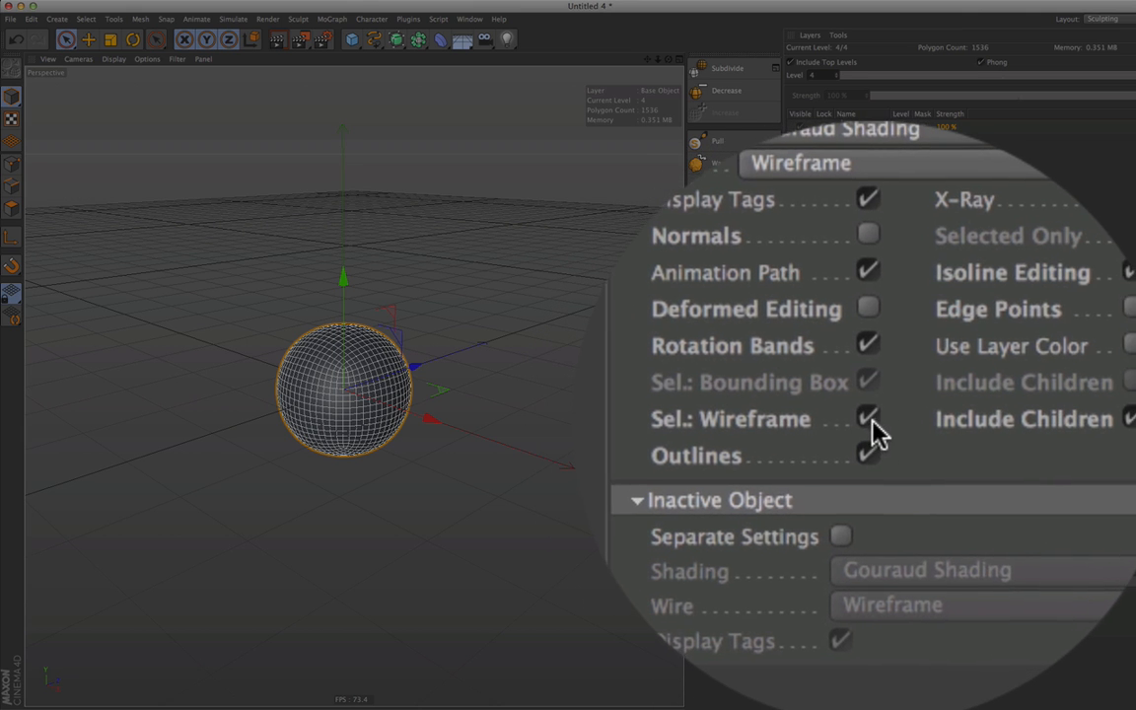
# Uncheck Sel.: Wireframe for the active object in viewport Display settings
pyautogui.click(869, 418)
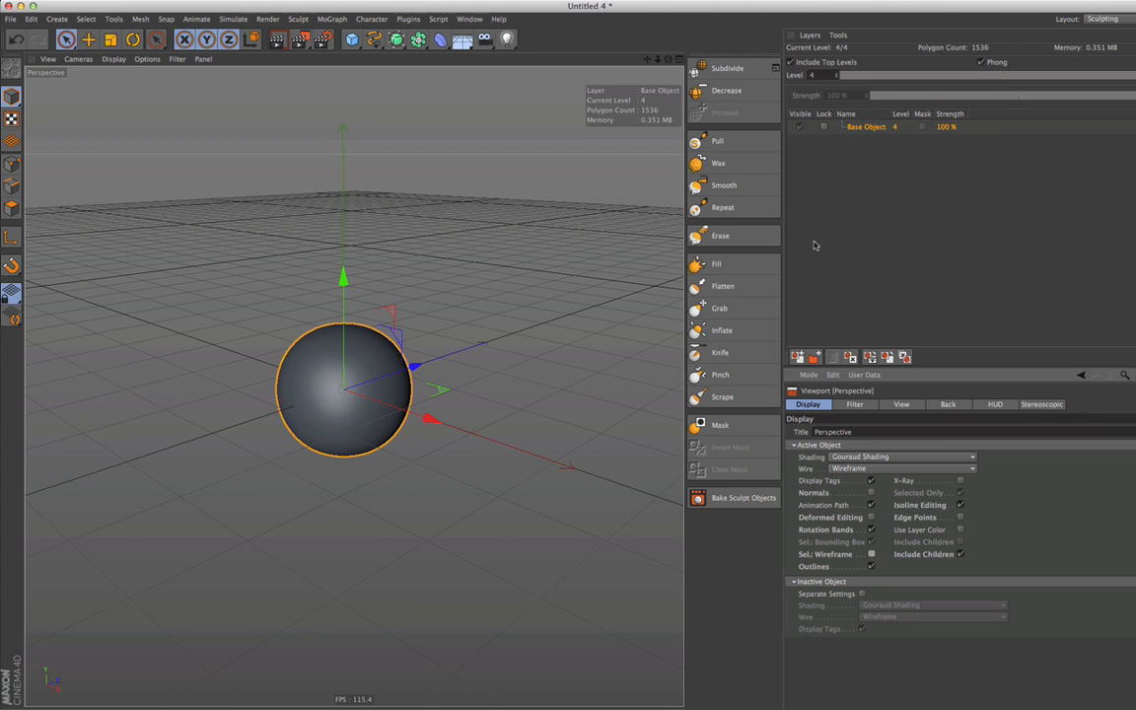
pyautogui.moveTo(737, 68)
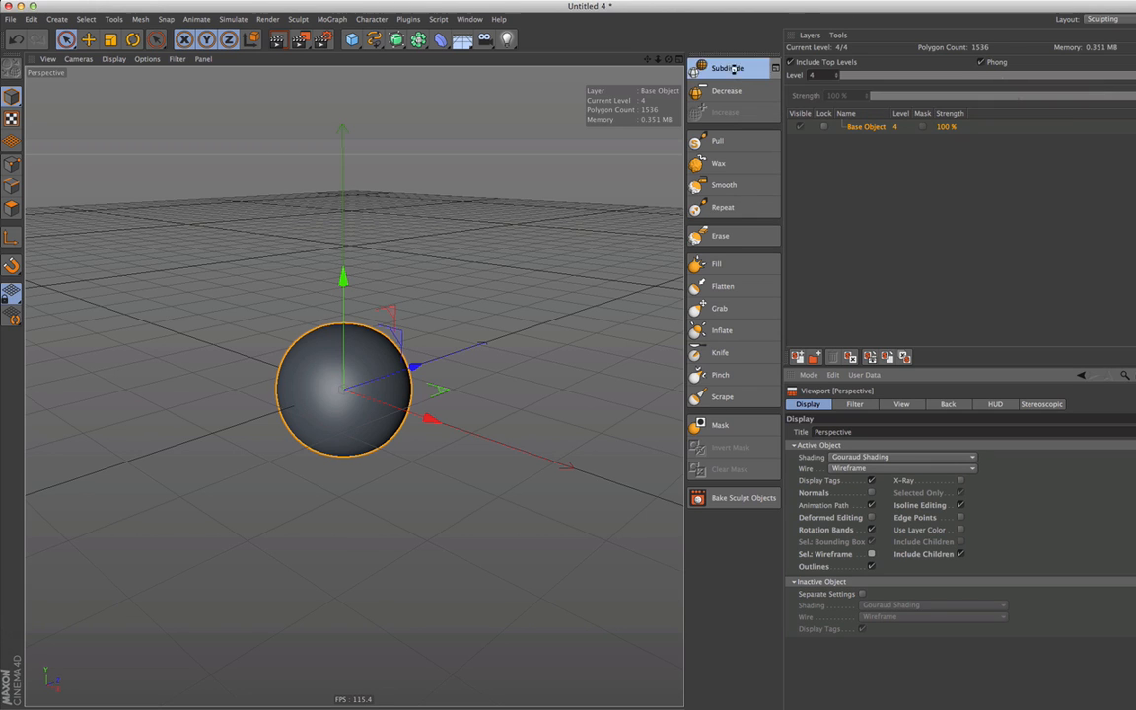
# Subdivide the sphere four more levels, pushing it past level 8 to high polygon density
pyautogui.click(727, 67)
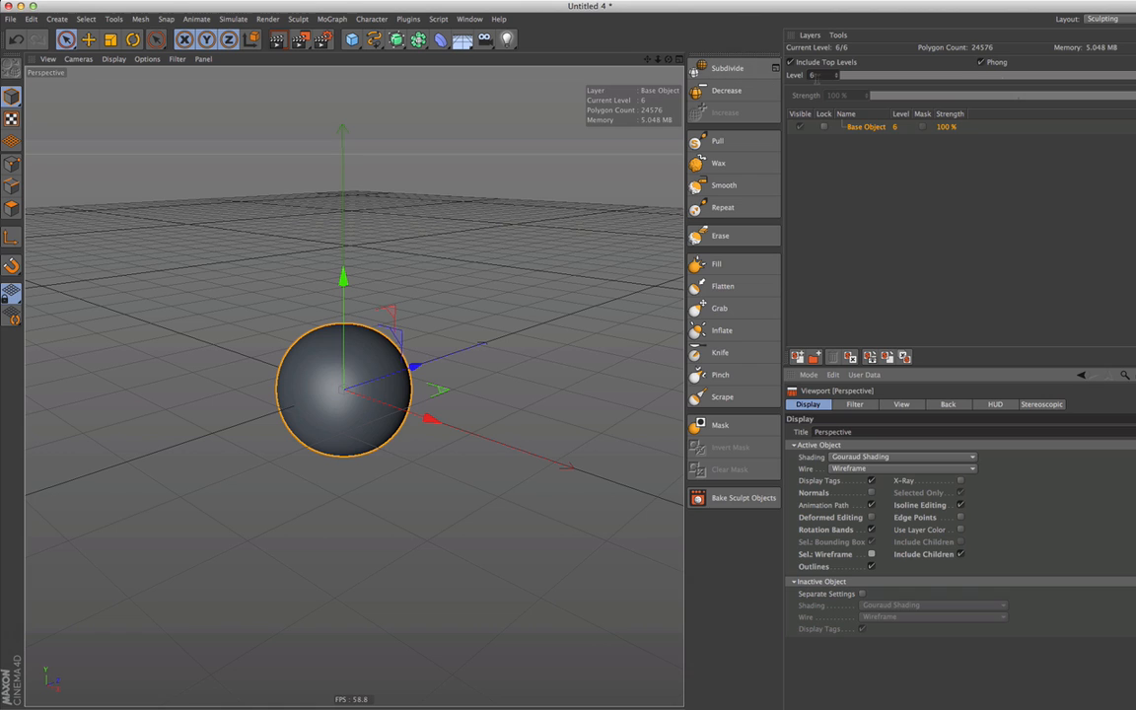
pyautogui.click(728, 68)
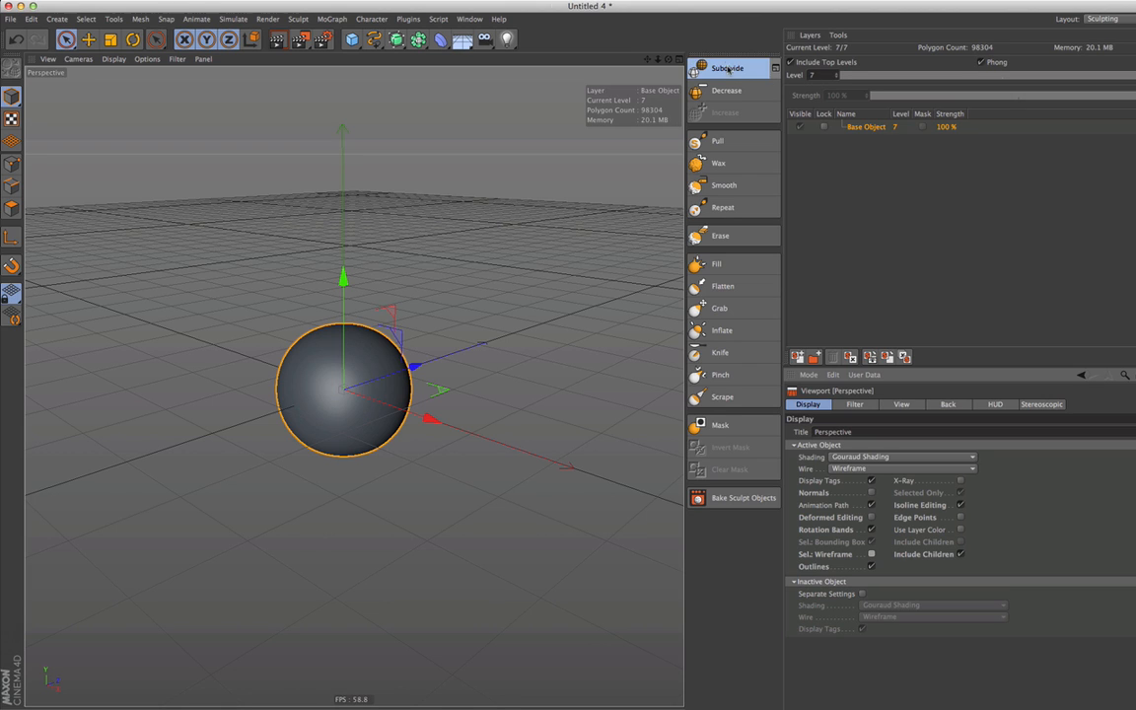
pyautogui.click(727, 67)
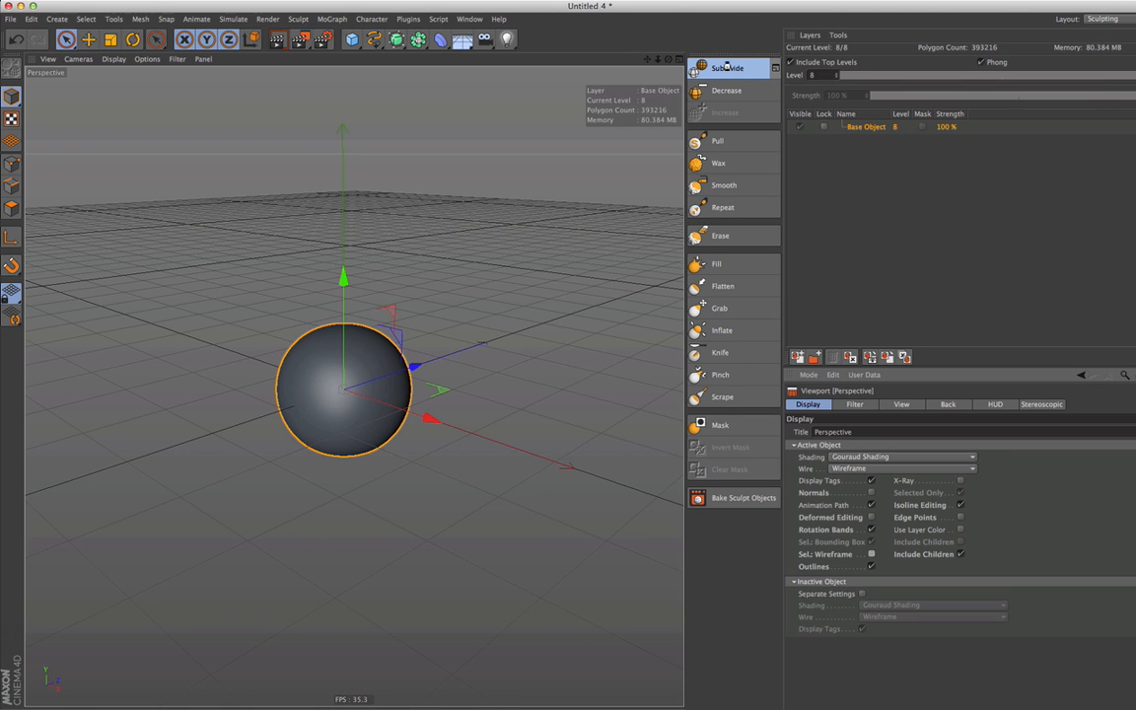
pyautogui.click(728, 67)
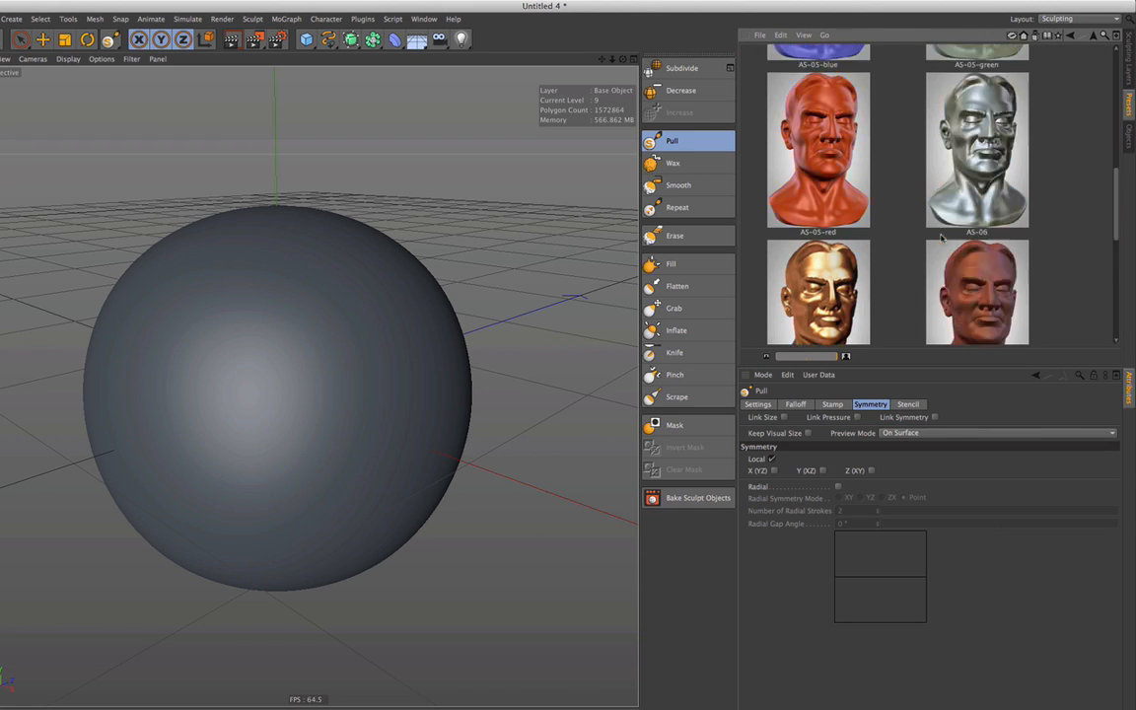
# Scroll the sculpt preset materials to find AS-08 and apply it to the sphere
pyautogui.scroll(-3)
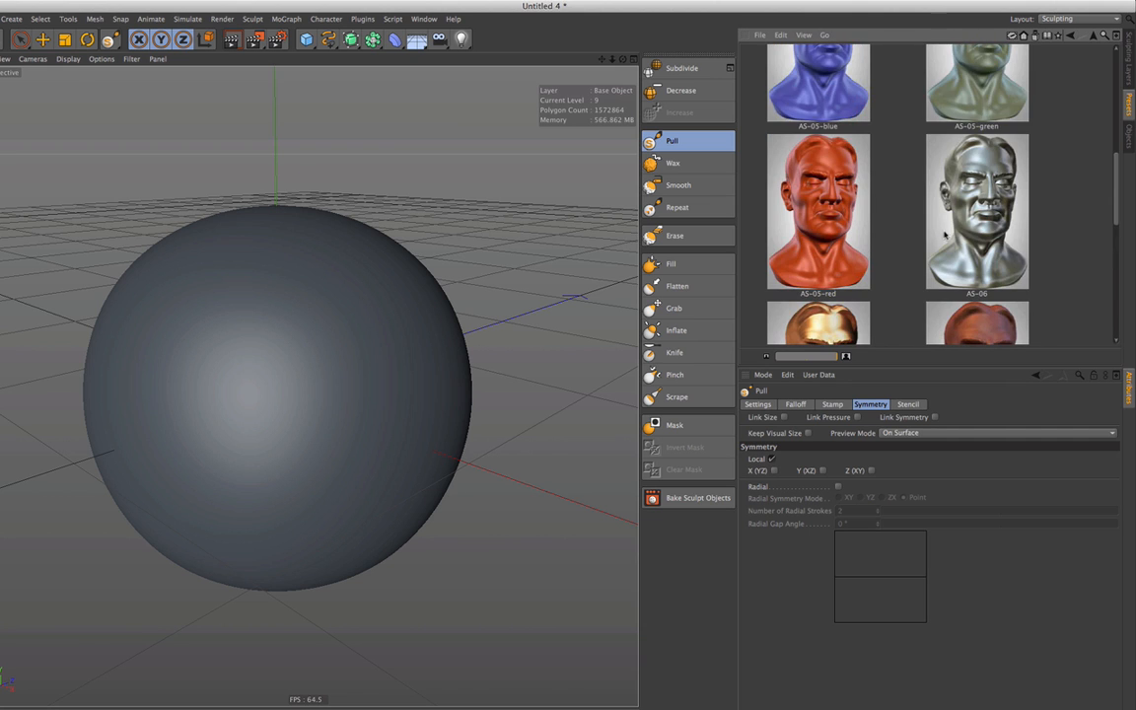
pyautogui.scroll(-3)
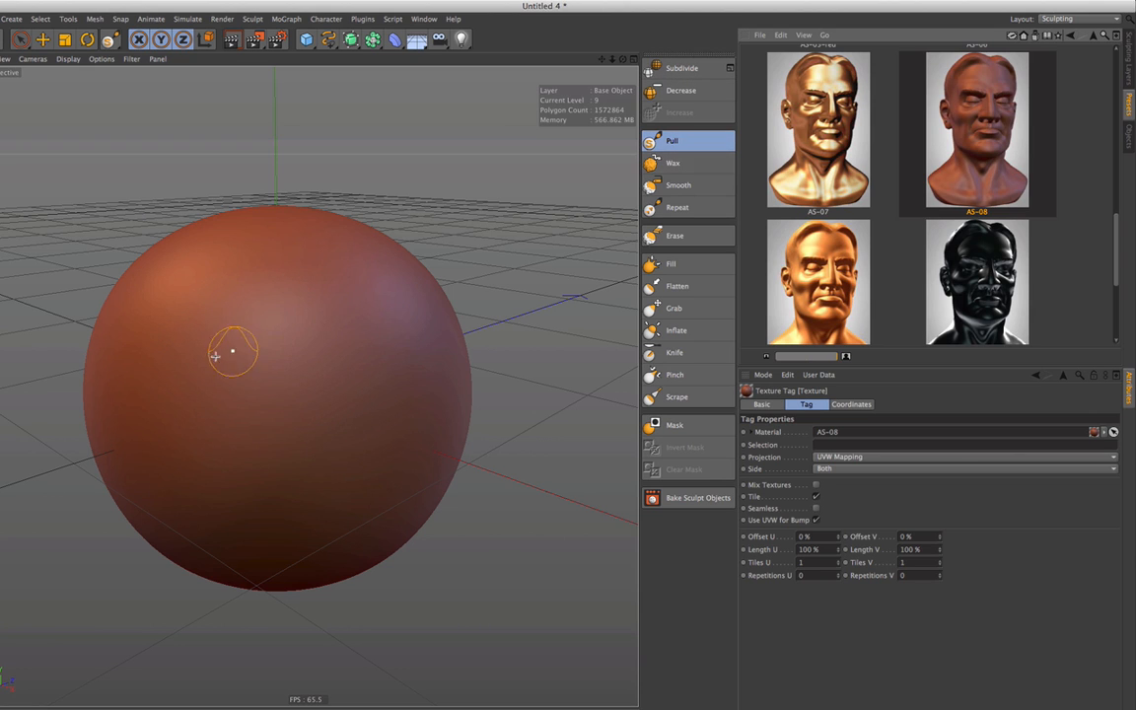
# Paint two Pull brush strokes on the sphere's left front, forming curving ridges
pyautogui.moveTo(215, 356); pyautogui.dragTo(261, 385)
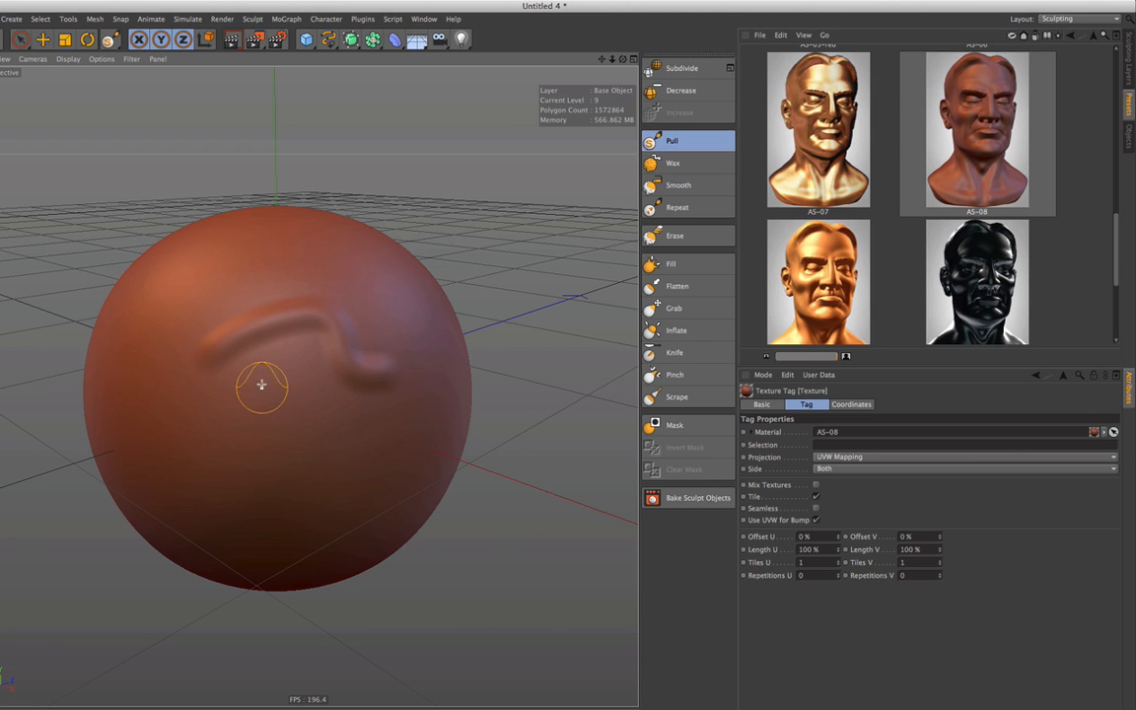
pyautogui.moveTo(262, 385); pyautogui.dragTo(267, 479)
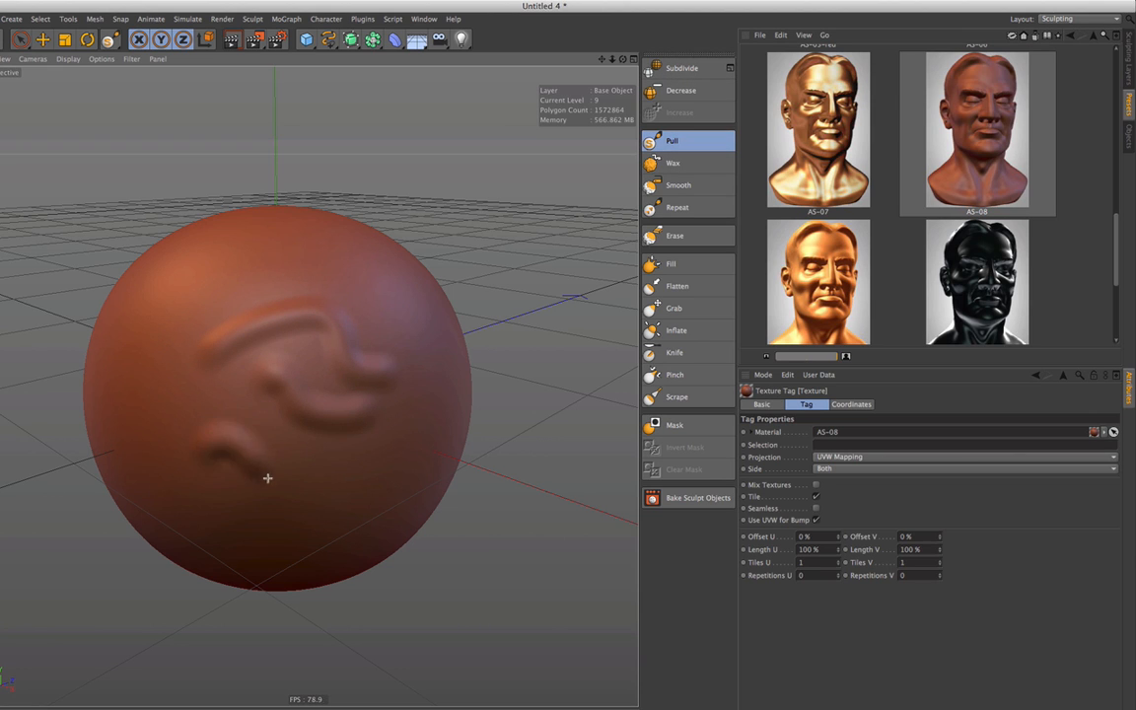